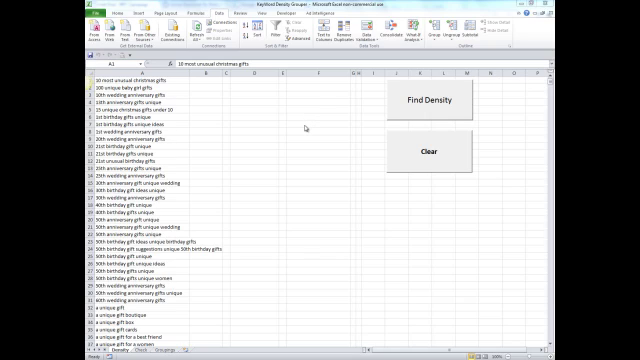
{"action": "mouse_move", "coordinate": [305, 128]}
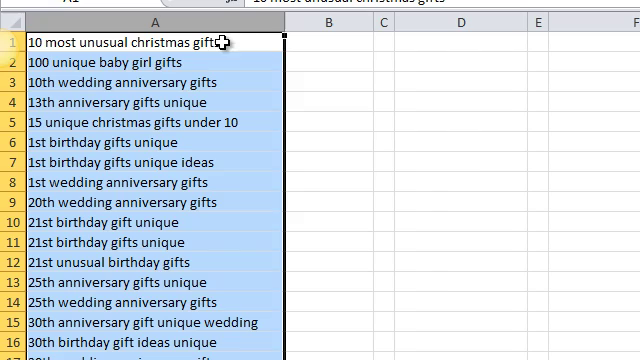
{"action": "mouse_move", "coordinate": [460, 175]}
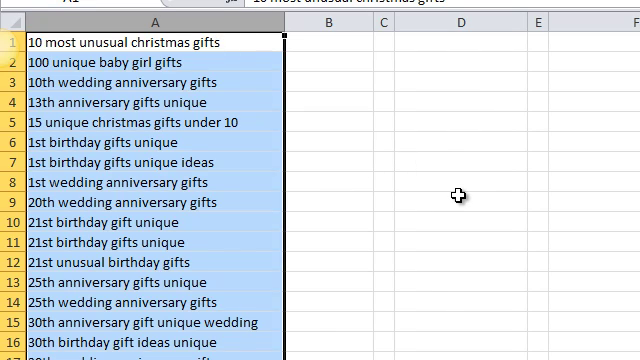
{"action": "mouse_move", "coordinate": [232, 122]}
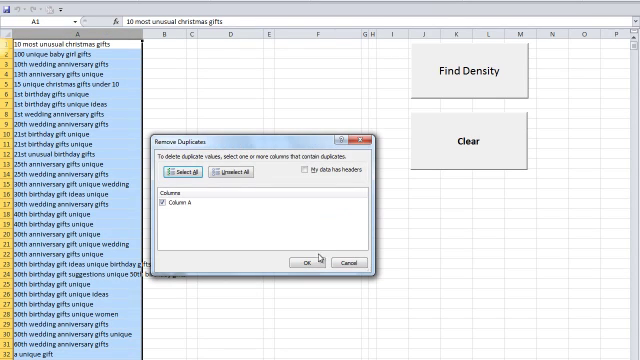
- Confirm removing duplicate keywords from column A with Remove Duplicates
{"action": "left_click", "coordinate": [302, 259]}
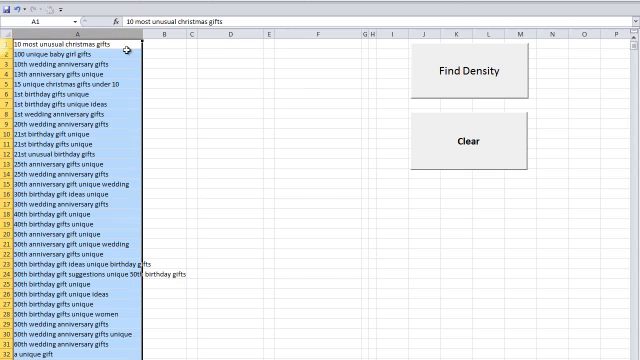
{"action": "mouse_move", "coordinate": [470, 85]}
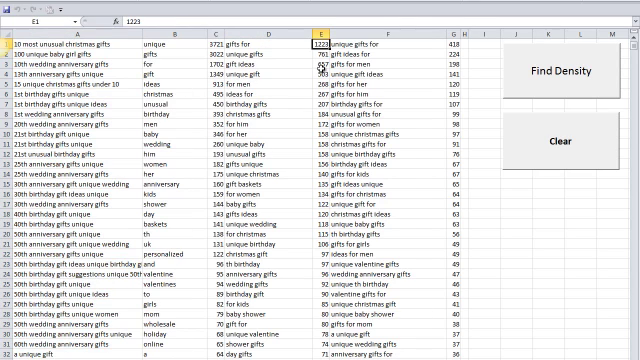
- Run Find Density to count single words, two-word and three-word phrases
{"action": "left_click", "coordinate": [170, 90]}
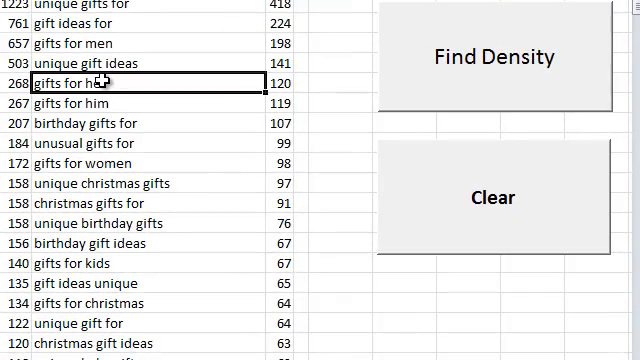
{"action": "mouse_move", "coordinate": [85, 135]}
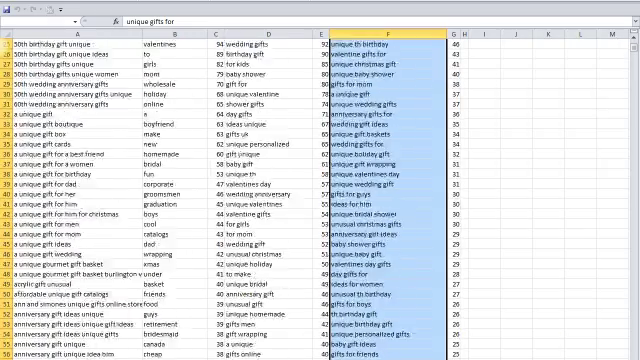
- Scroll down through the selected three-word phrase column
{"action": "scroll", "scroll_direction": "down", "scroll_amount": 3}
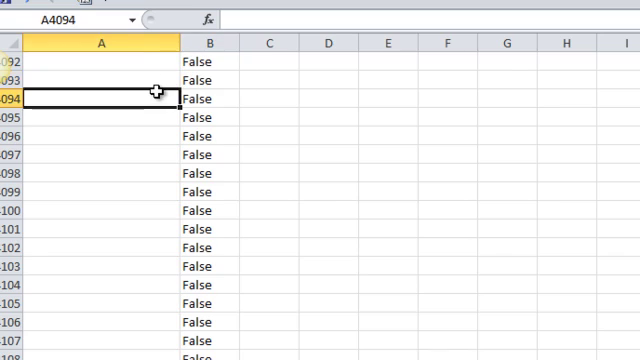
- Paste the three-word phrases into the stop-word sheet and scroll through the False flags
{"action": "left_click", "coordinate": [208, 43]}
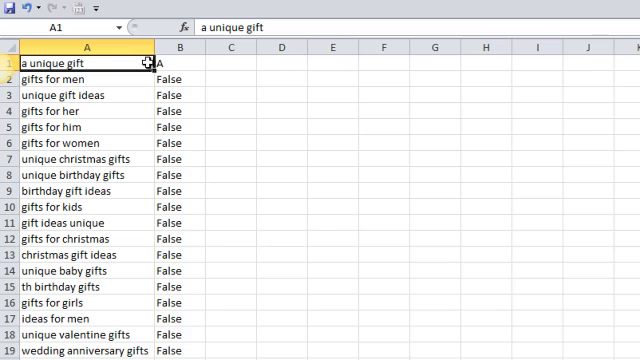
{"action": "mouse_move", "coordinate": [145, 78]}
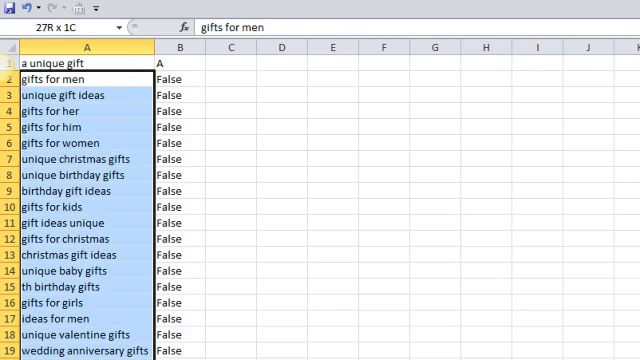
{"action": "scroll", "scroll_direction": "down", "scroll_amount": 3}
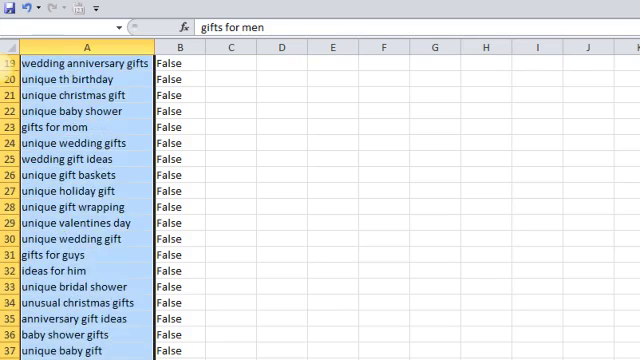
{"action": "scroll", "scroll_direction": "down", "scroll_amount": 3}
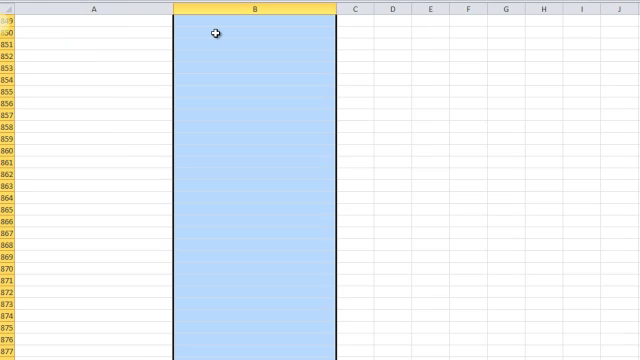
- Fill column B with PROPER formulas to title-case each phrase, e.g. Wedding Anniversary Gifts
{"action": "scroll", "scroll_direction": "up", "scroll_amount": 3}
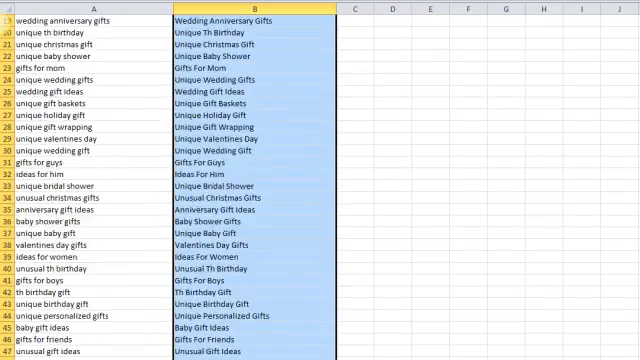
{"action": "scroll", "scroll_direction": "down", "scroll_amount": 3}
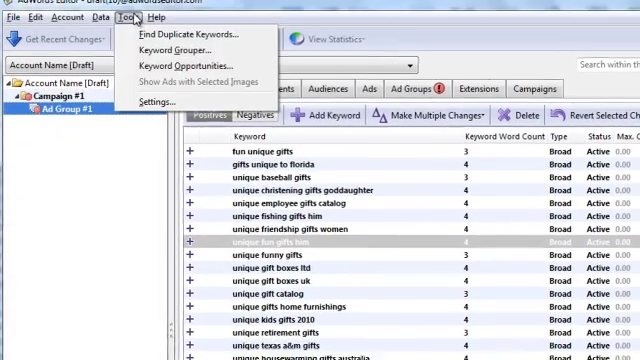
- Run Keyword Grouper on Campaign #1 to create ad groups, skipping text ads
{"action": "left_click", "coordinate": [175, 50]}
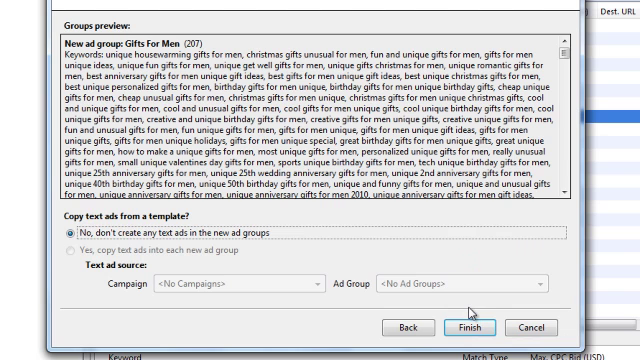
{"action": "scroll", "scroll_direction": "down", "scroll_amount": 3}
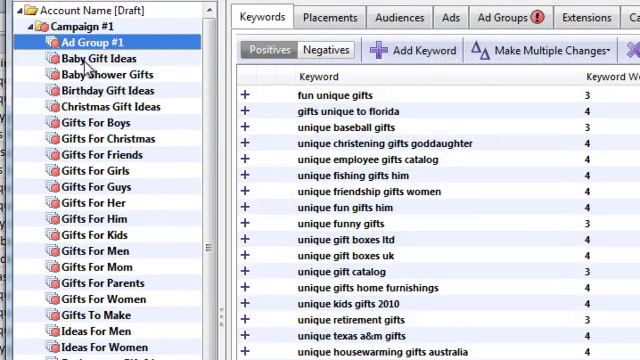
- Browse keywords in Baby Shower Gifts, Gifts For Boys, Gifts For Kids and Gifts For Women
{"action": "left_click", "coordinate": [97, 74]}
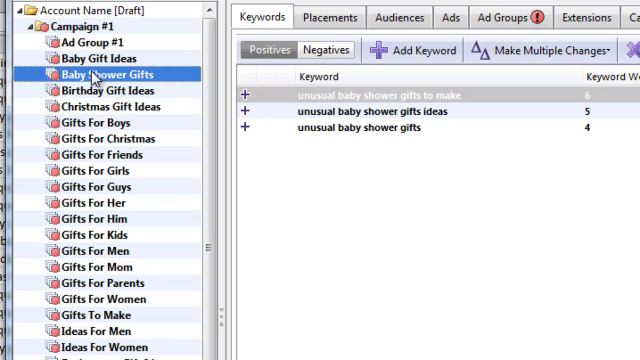
{"action": "left_click", "coordinate": [90, 99]}
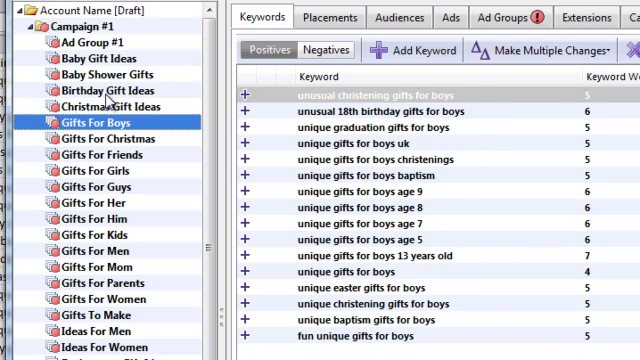
{"action": "left_click", "coordinate": [100, 139]}
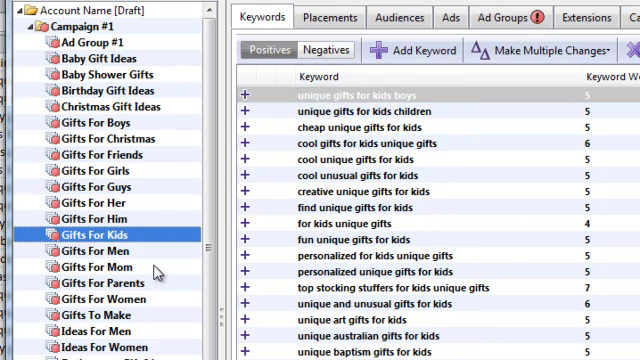
{"action": "left_click", "coordinate": [92, 298]}
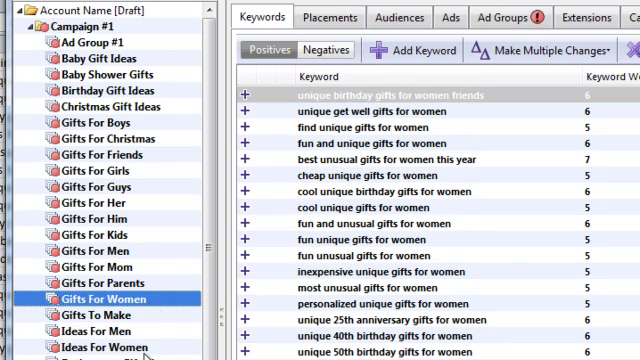